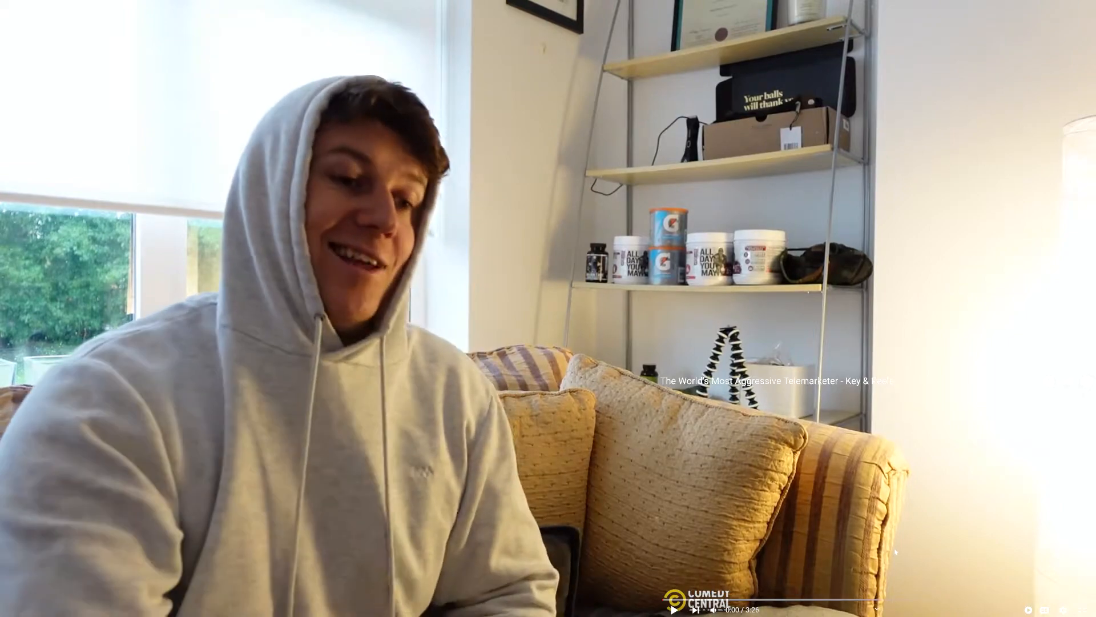
left_click(652, 606)
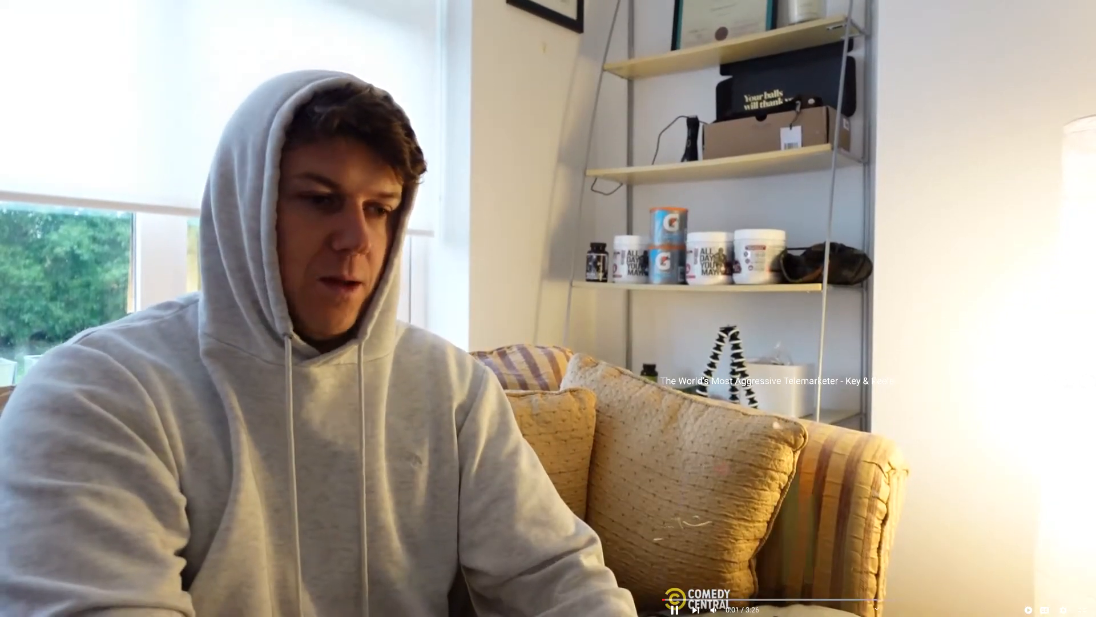